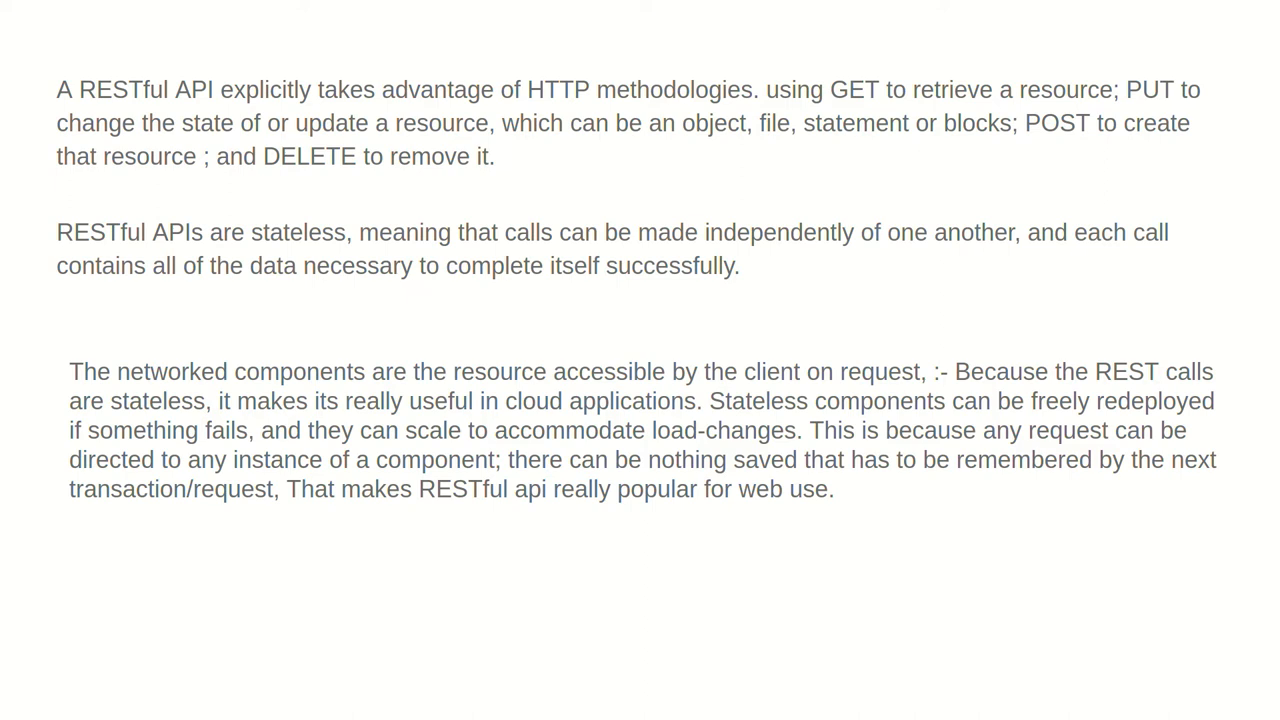
pyautogui.scroll(-3)
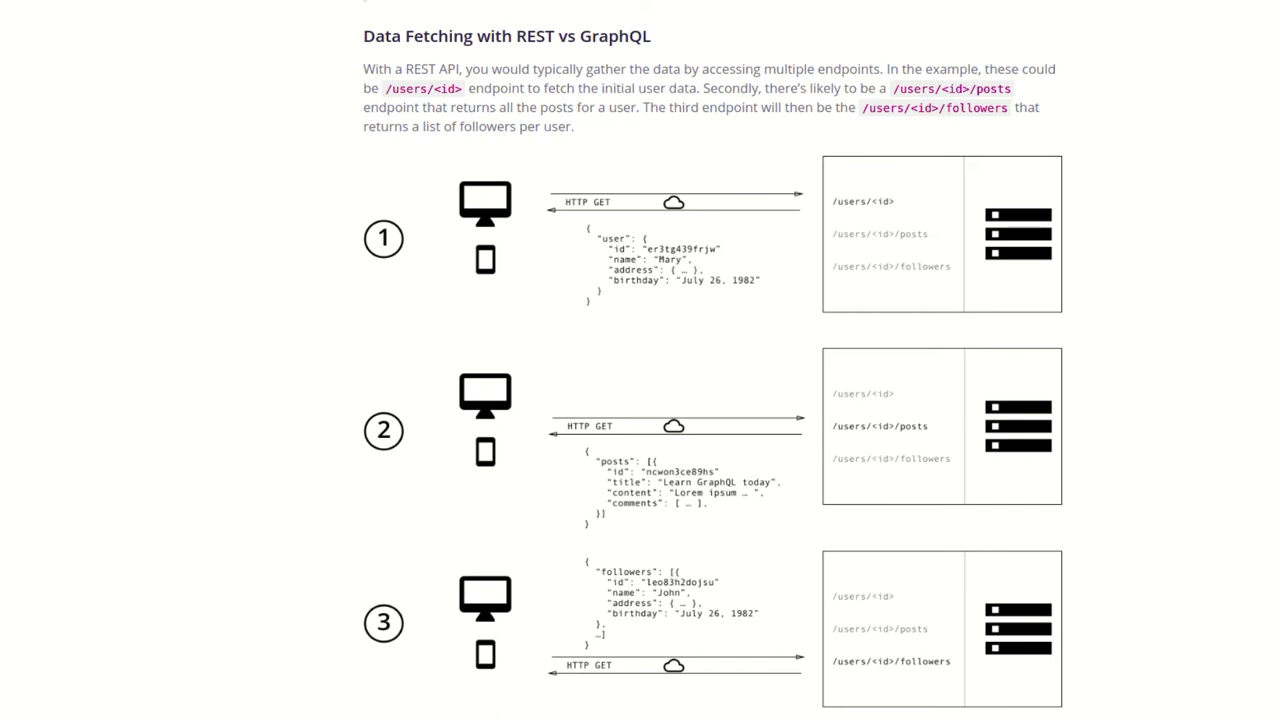
pyautogui.scroll(-3)
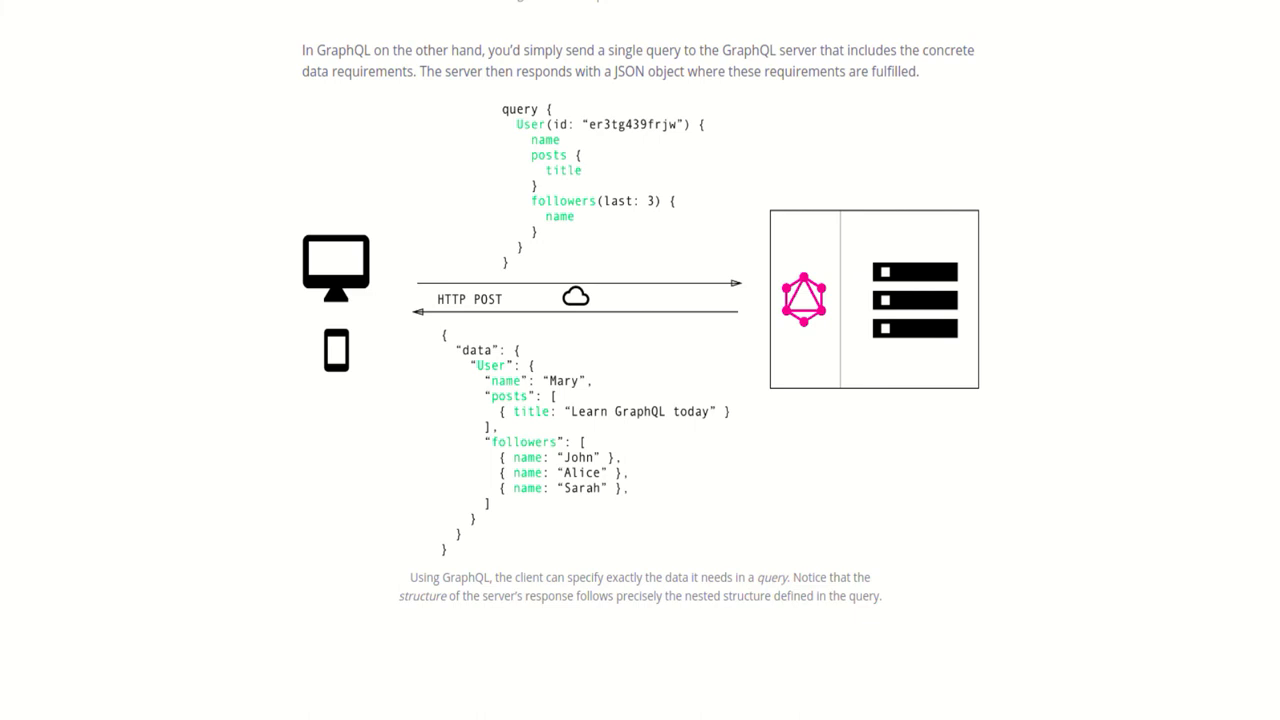